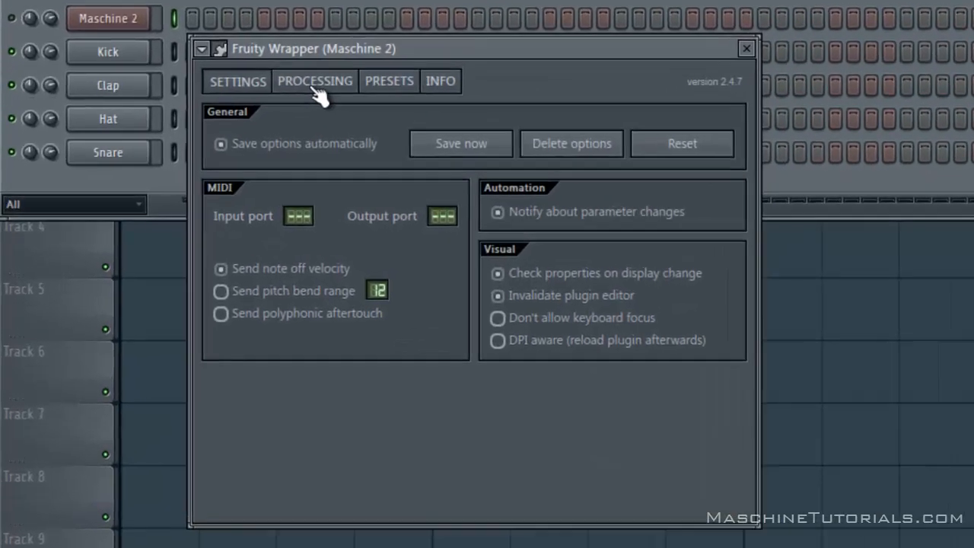
Step: Auto-map the Maschine wrapper's outputs to mixer inserts 1 through 7 and beyond
{"action": "left_click", "coordinate": [314, 81]}
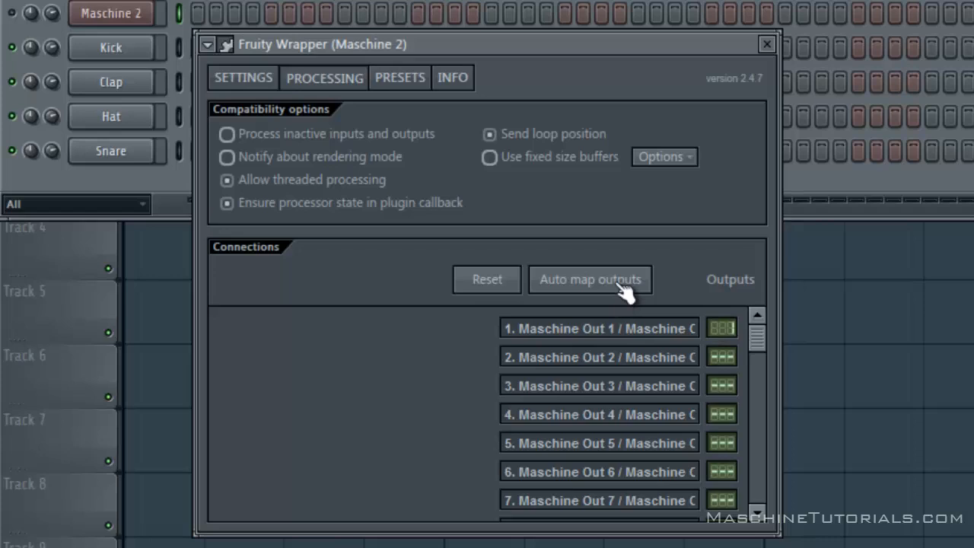
{"action": "left_click", "coordinate": [590, 280]}
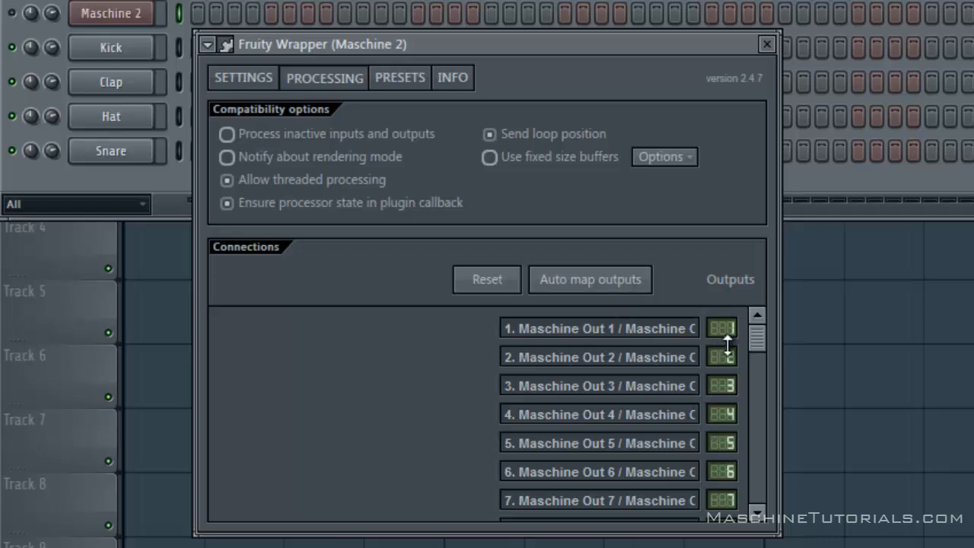
{"action": "mouse_move", "coordinate": [475, 392]}
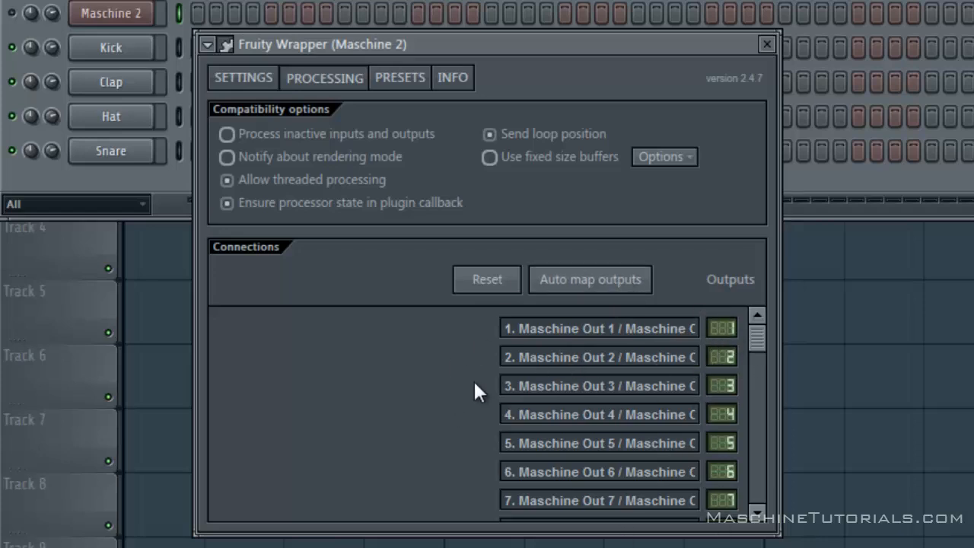
Step: Switch the Maschine 2 wrapper back to its general Settings page
{"action": "left_click", "coordinate": [243, 77]}
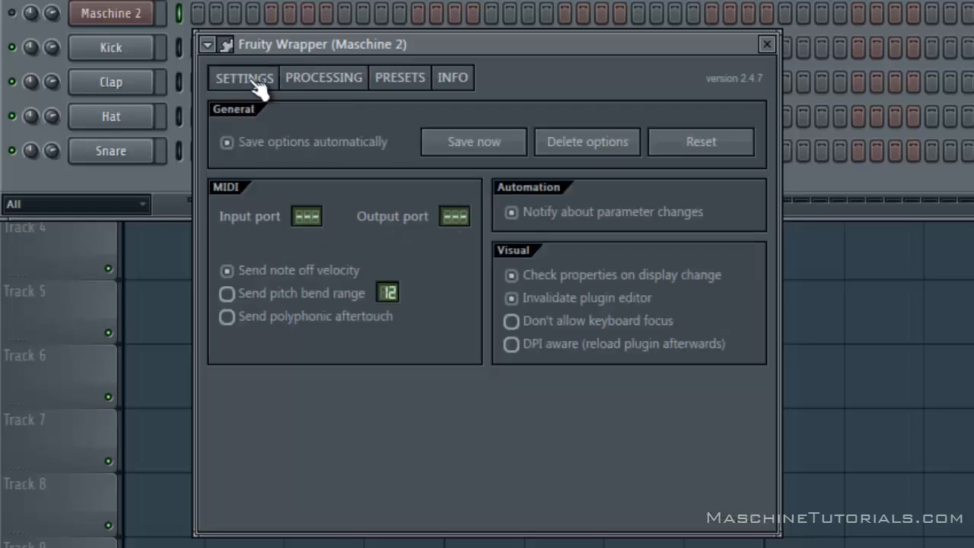
{"action": "mouse_move", "coordinate": [464, 175]}
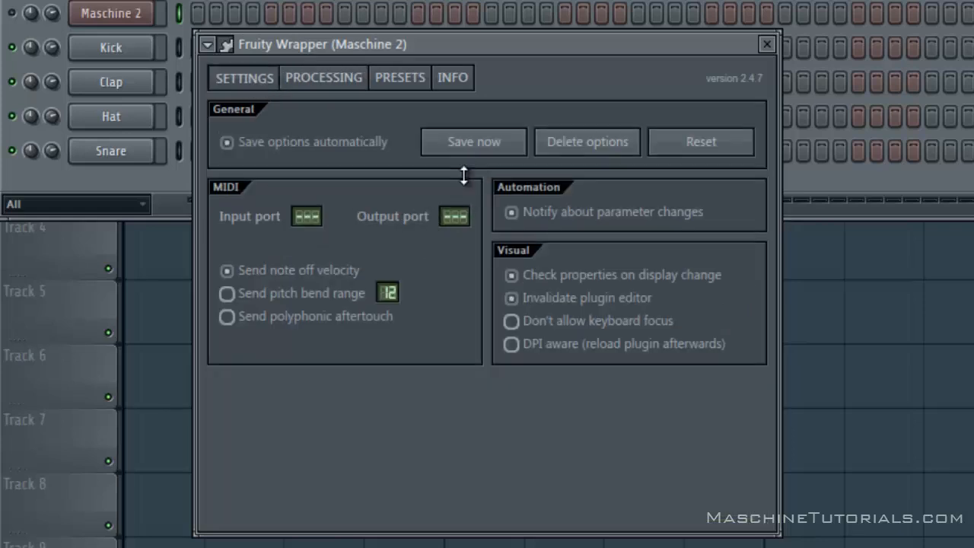
{"action": "mouse_move", "coordinate": [654, 286]}
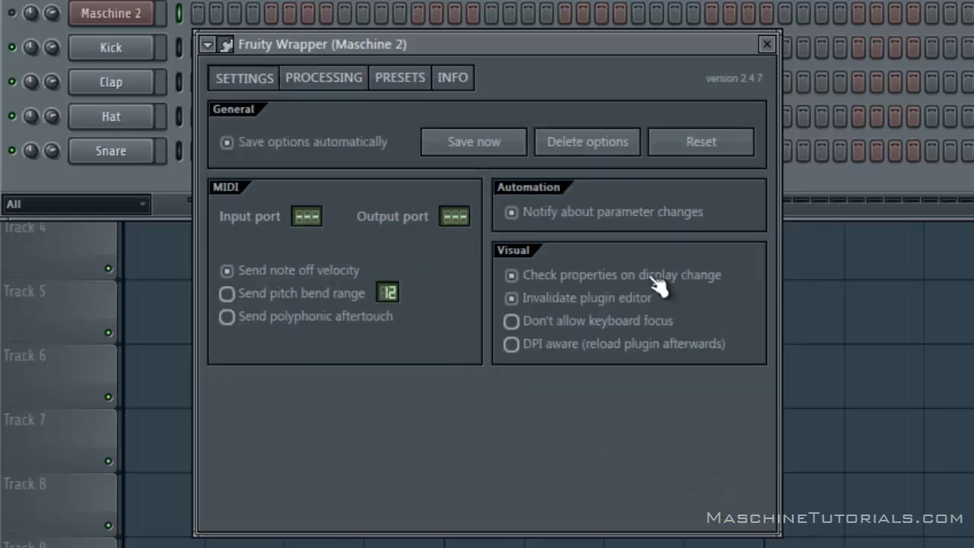
{"action": "mouse_move", "coordinate": [451, 173]}
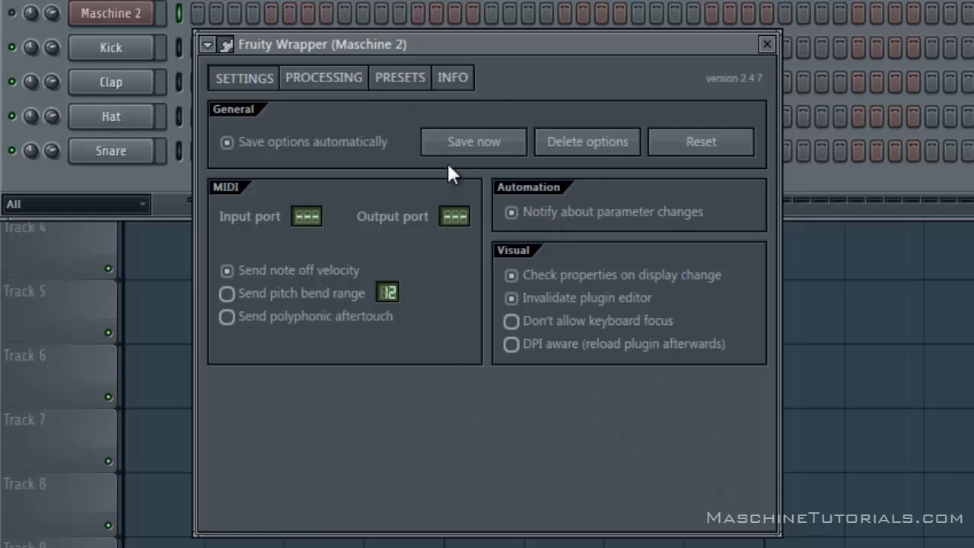
{"action": "mouse_move", "coordinate": [364, 129]}
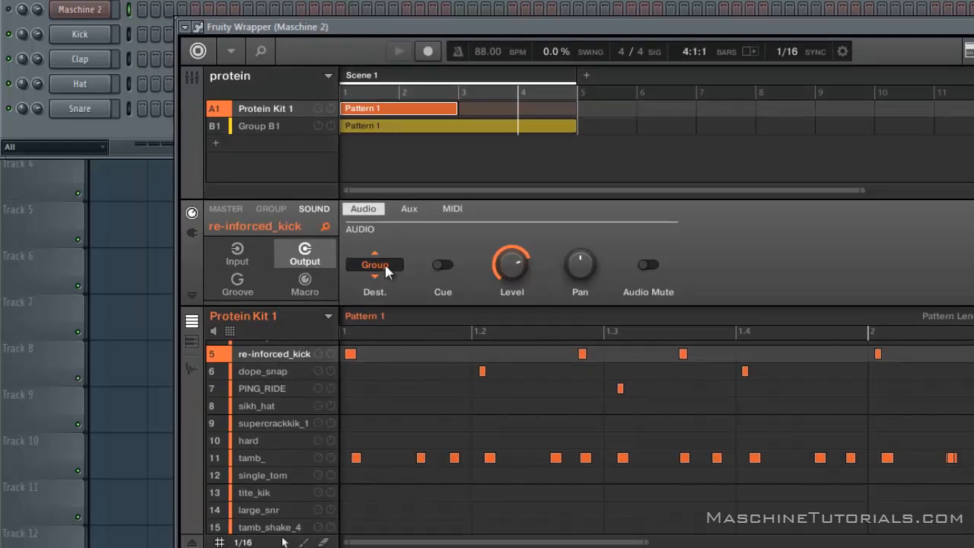
Step: Route the re-inforced kick to Ext. 1 and the bongo to Ext. 5
{"action": "left_click", "coordinate": [374, 264]}
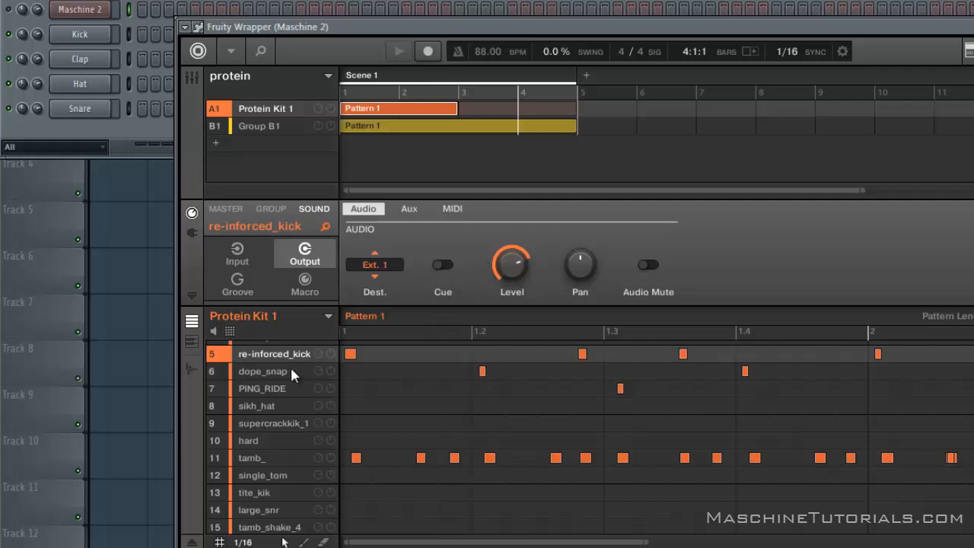
{"action": "left_click", "coordinate": [374, 264]}
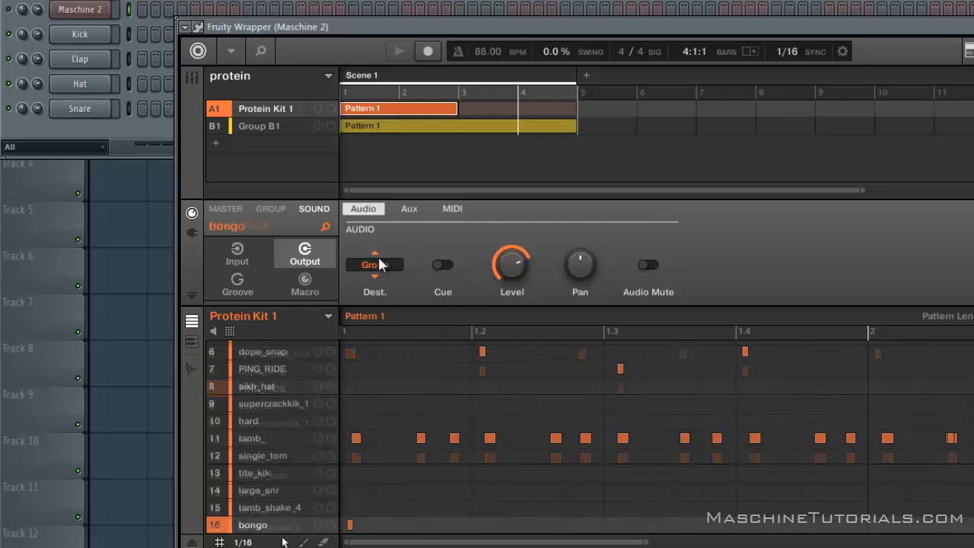
{"action": "left_click", "coordinate": [374, 264]}
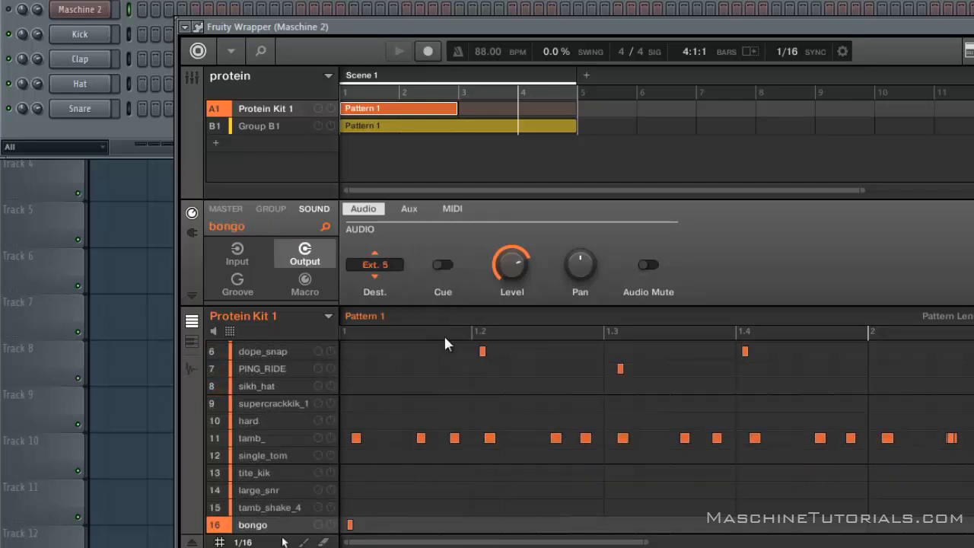
Step: Route the Group B1 sound to external output Ext. 6
{"action": "left_click", "coordinate": [258, 125]}
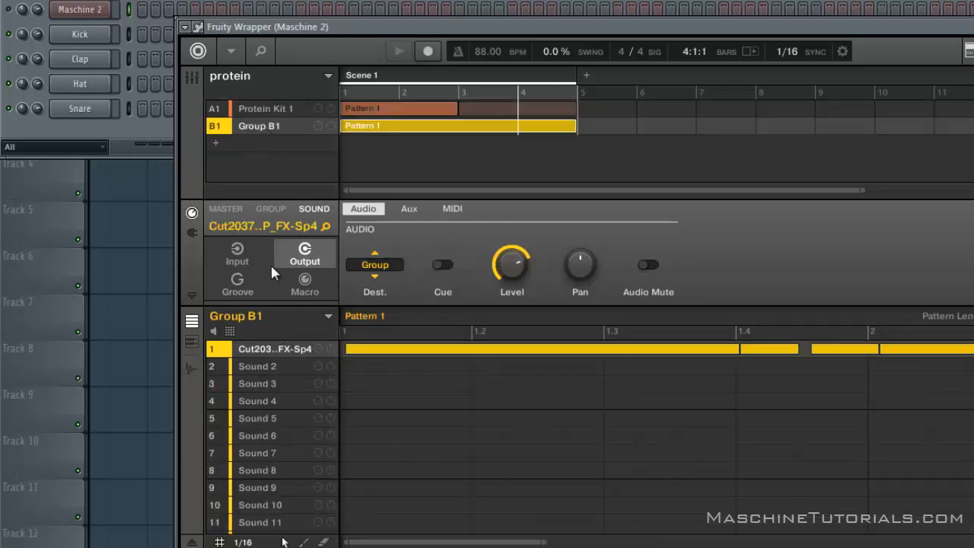
{"action": "left_click", "coordinate": [374, 264]}
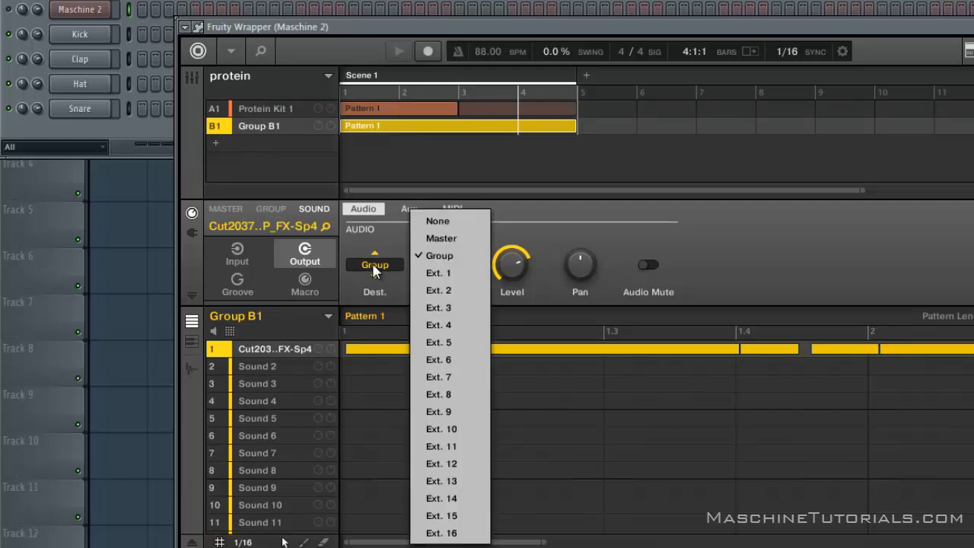
{"action": "left_click", "coordinate": [438, 359]}
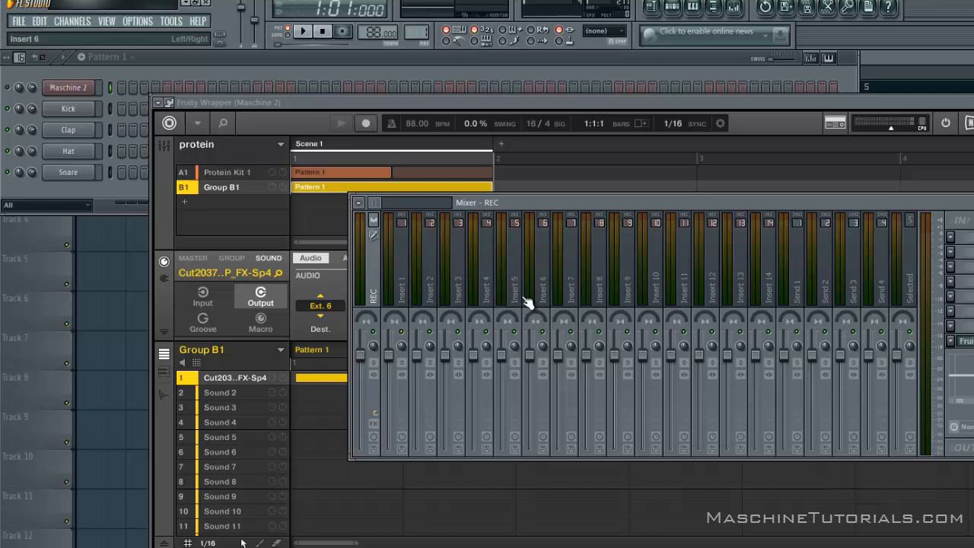
Step: Select mixer insert 6 among the inserts receiving Maschine outputs
{"action": "left_click", "coordinate": [303, 31]}
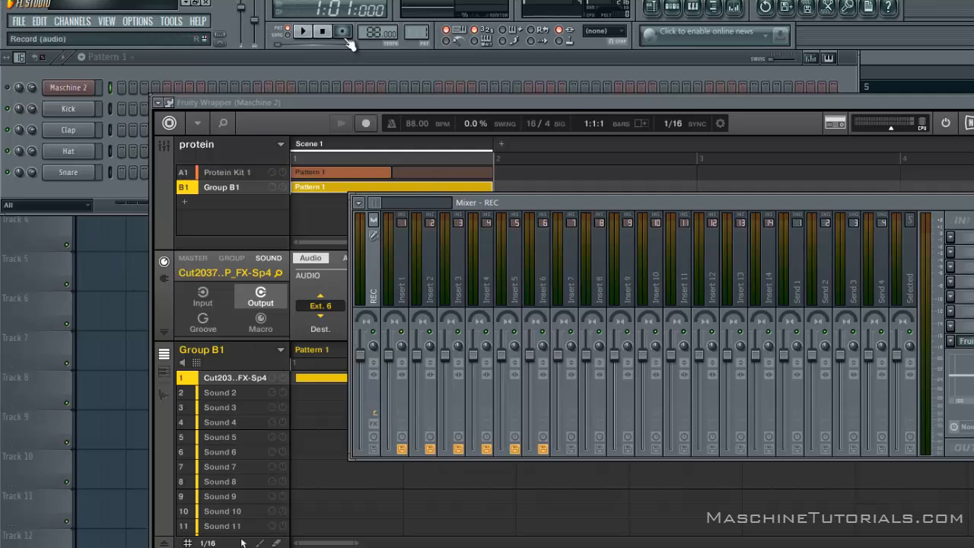
Step: Record audio from armed inserts 1–6 into six playlist clips
{"action": "left_click", "coordinate": [341, 31]}
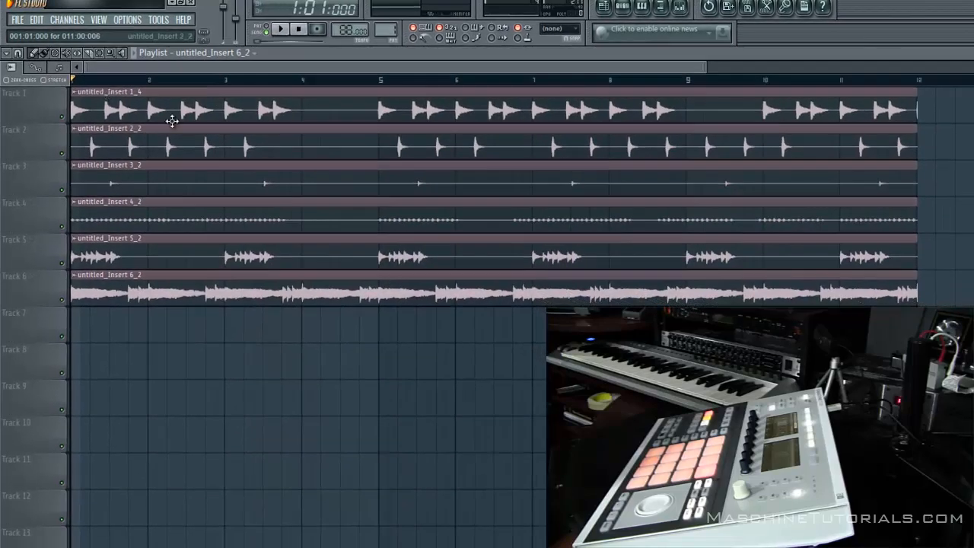
{"action": "mouse_move", "coordinate": [310, 244]}
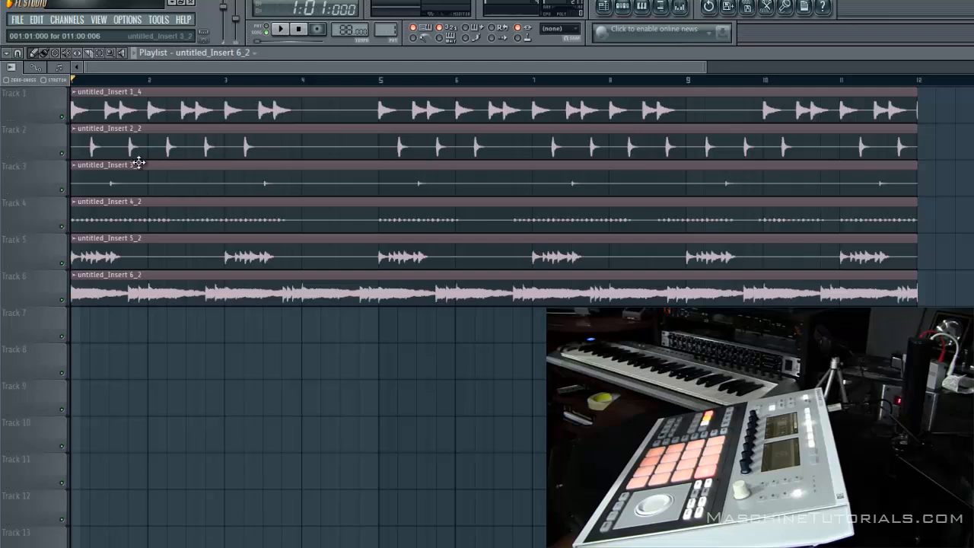
{"action": "mouse_move", "coordinate": [604, 137]}
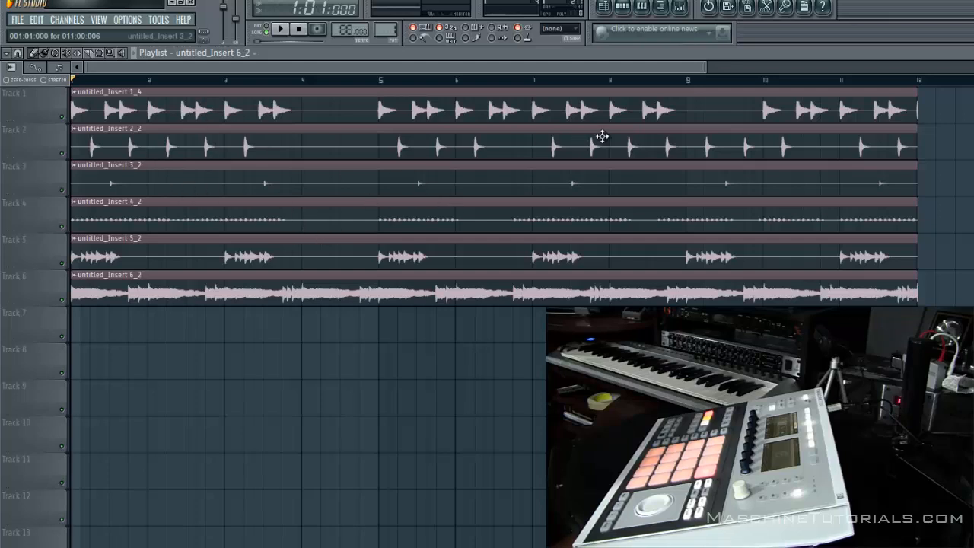
Step: Play the six recorded clips on Tracks 1–6, then stop at song start
{"action": "left_click", "coordinate": [680, 8]}
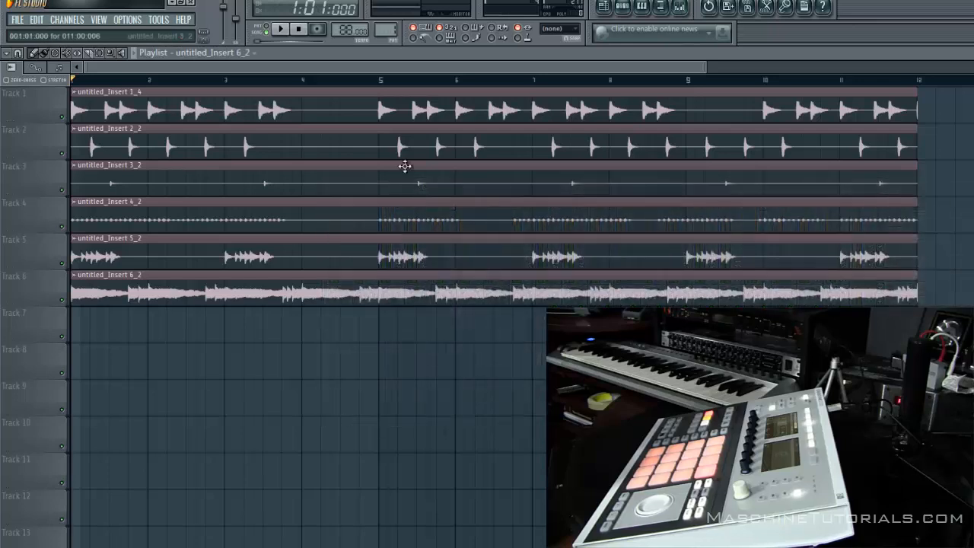
{"action": "left_click", "coordinate": [280, 28]}
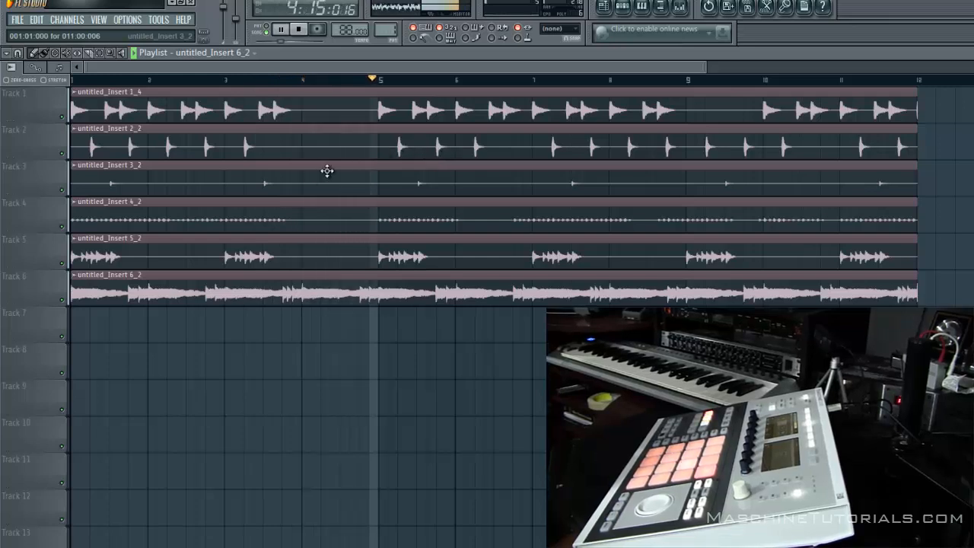
{"action": "left_click", "coordinate": [298, 28]}
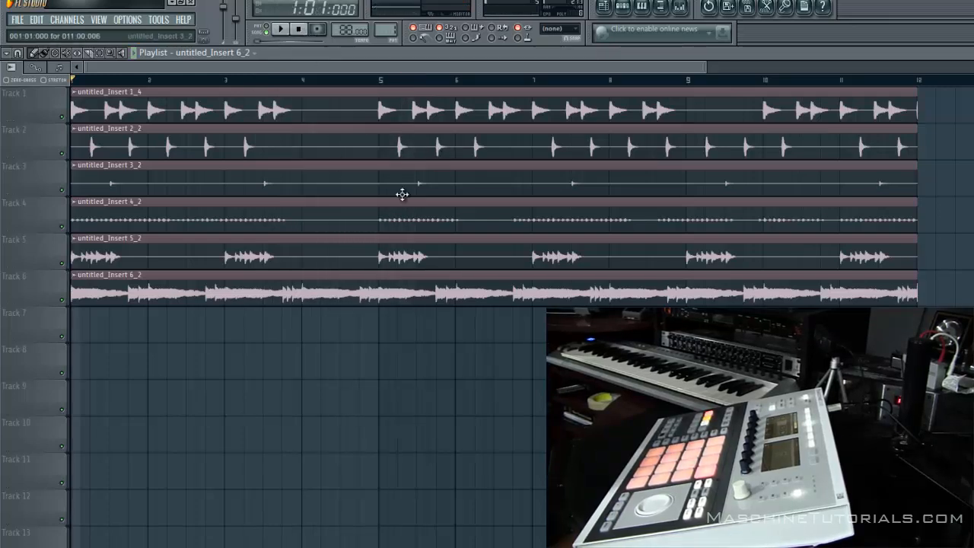
{"action": "mouse_move", "coordinate": [137, 269]}
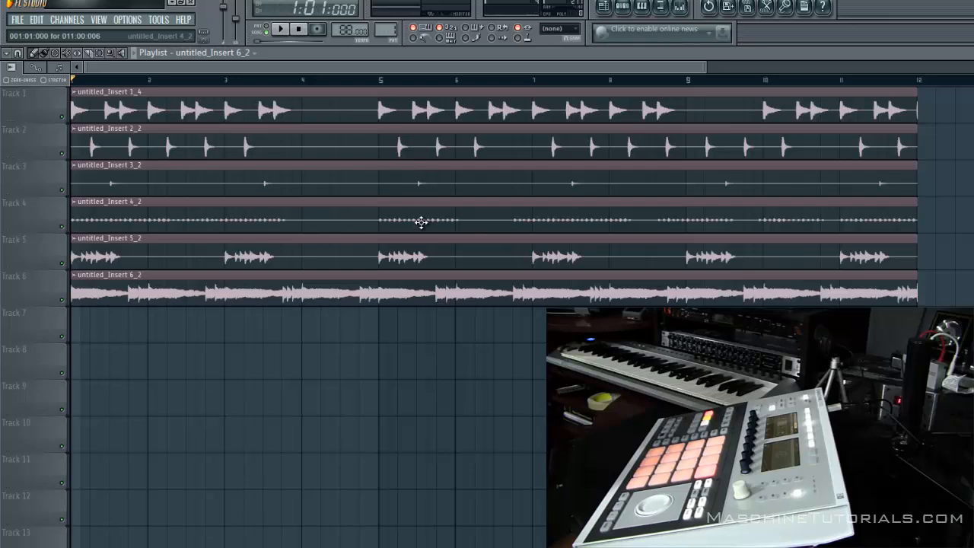
{"action": "mouse_move", "coordinate": [396, 220]}
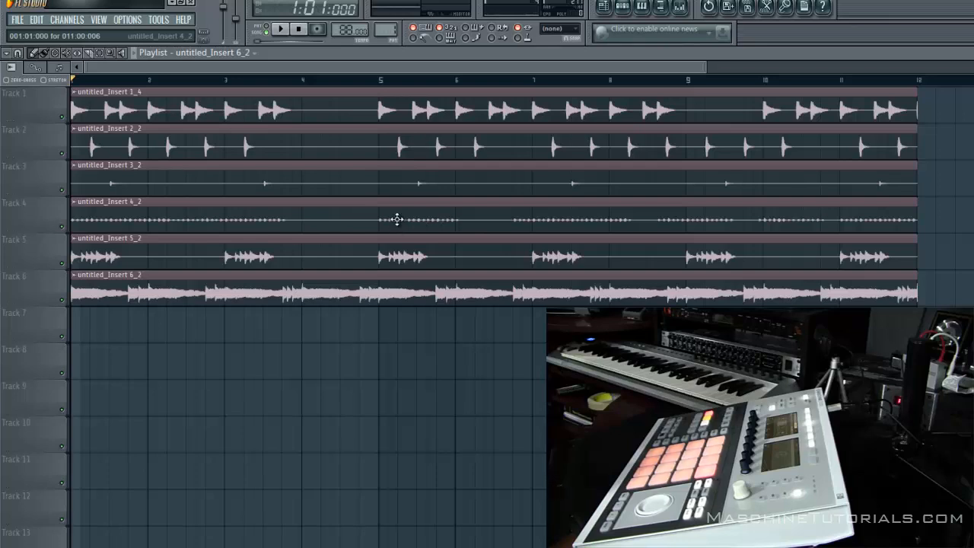